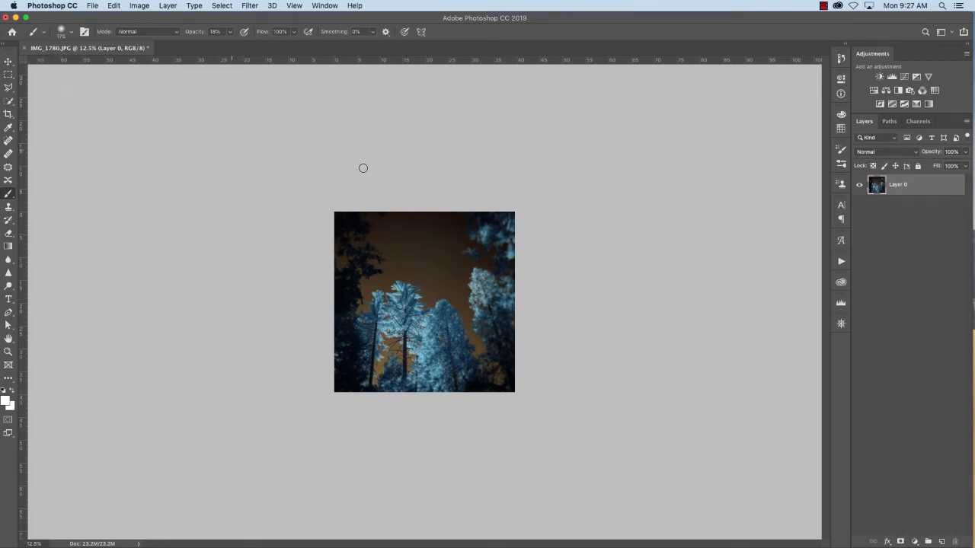
mouse_move(610, 243)
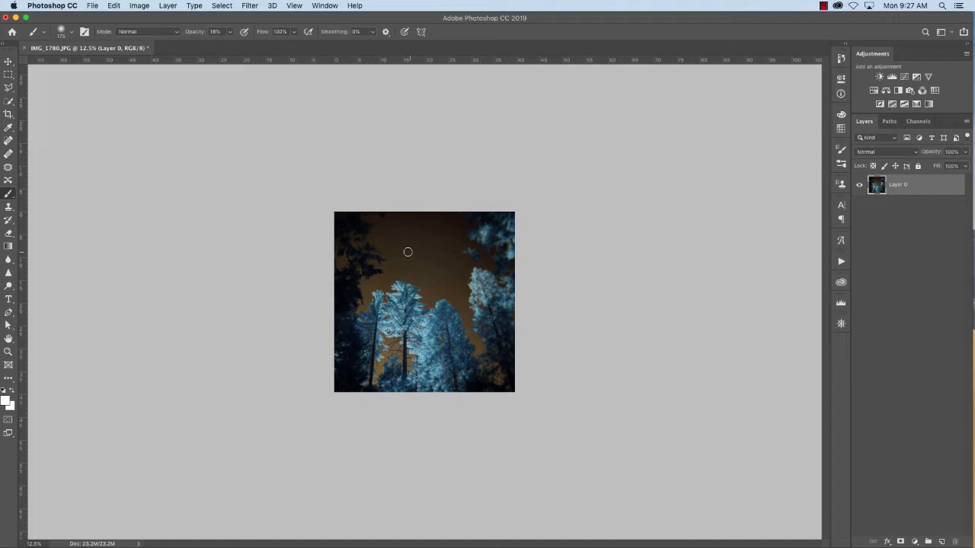
mouse_move(704, 304)
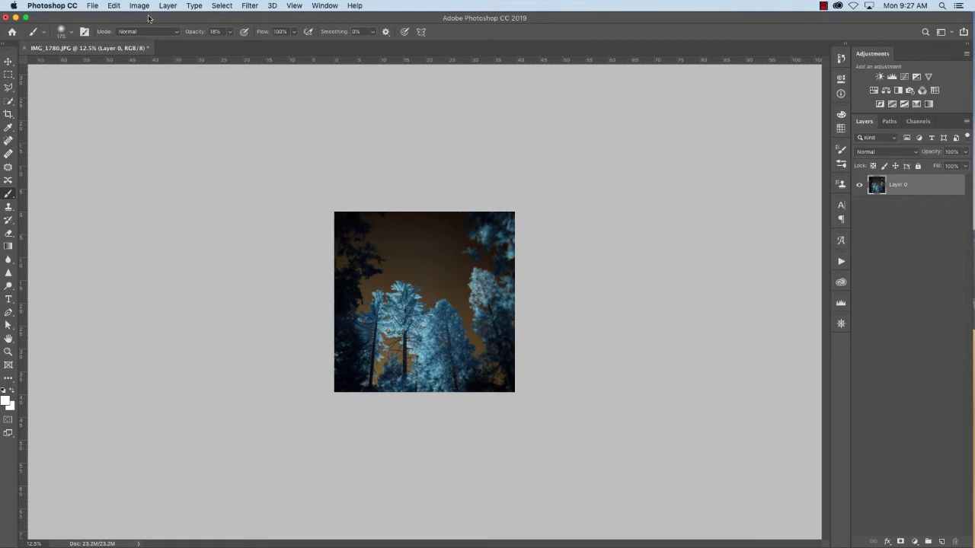
Set Canvas Size to 200 percent width and 200 percent height, without applying yet.
left_click(140, 6)
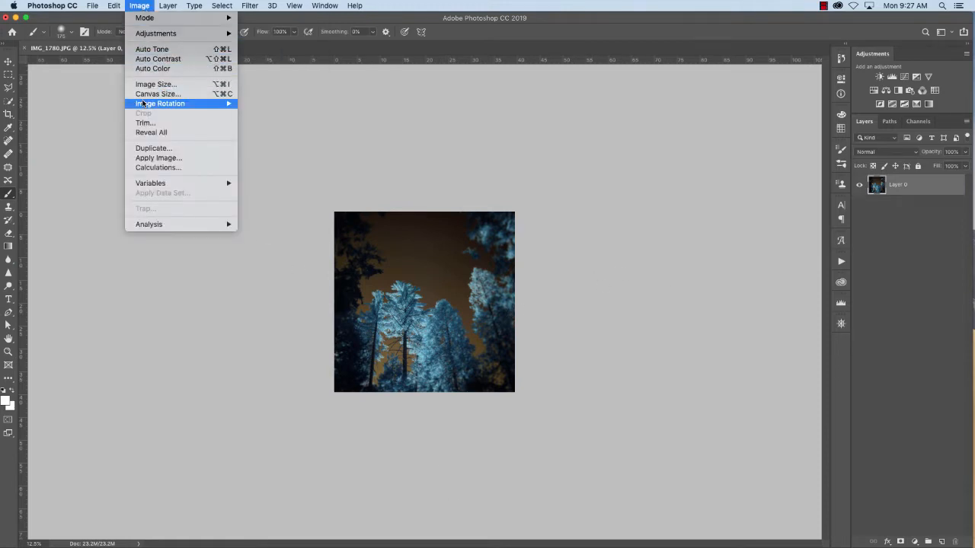
left_click(159, 95)
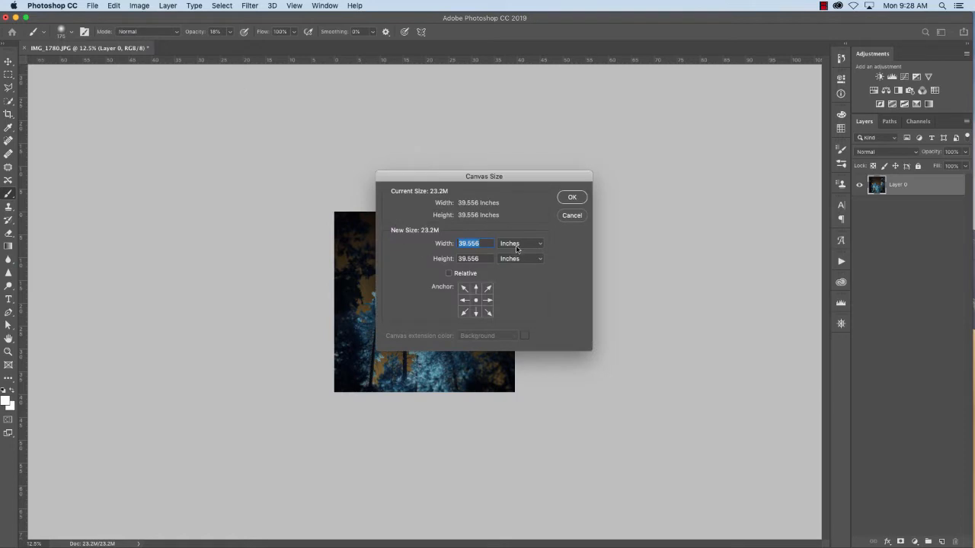
left_click(521, 243)
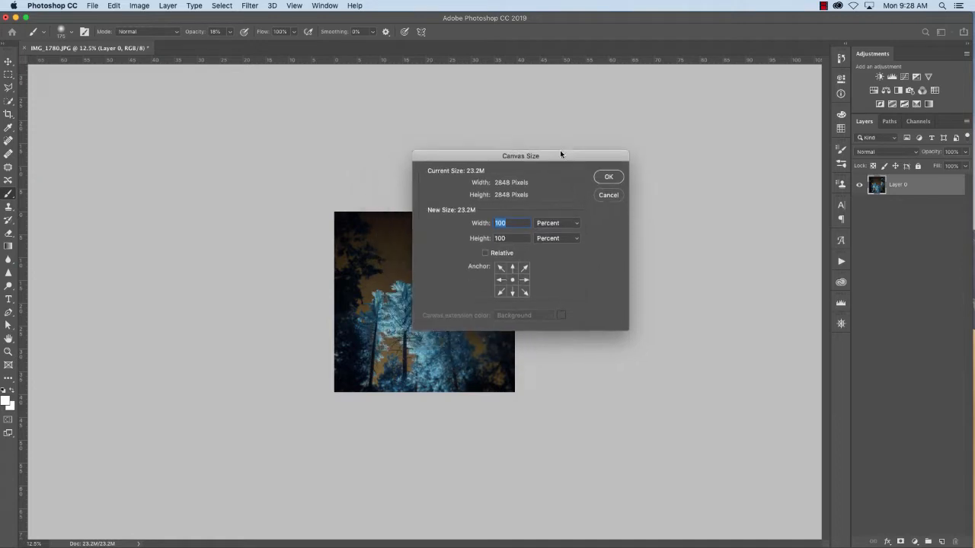
left_click_drag(521, 155, 648, 58)
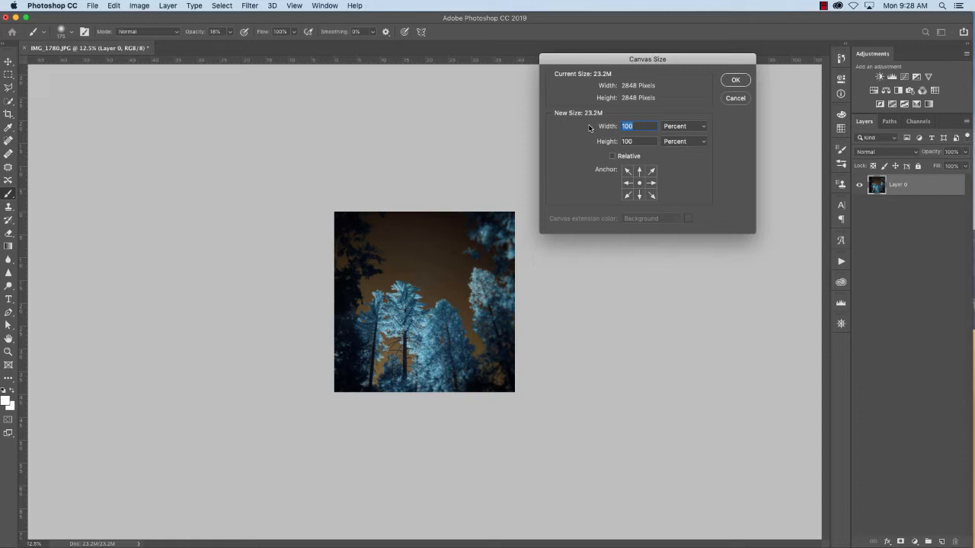
type("200")
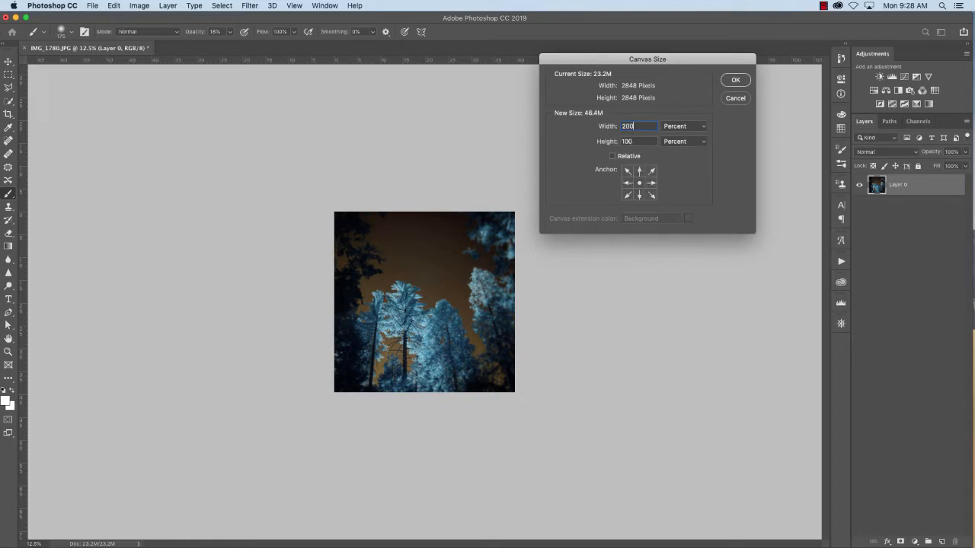
left_click(638, 142)
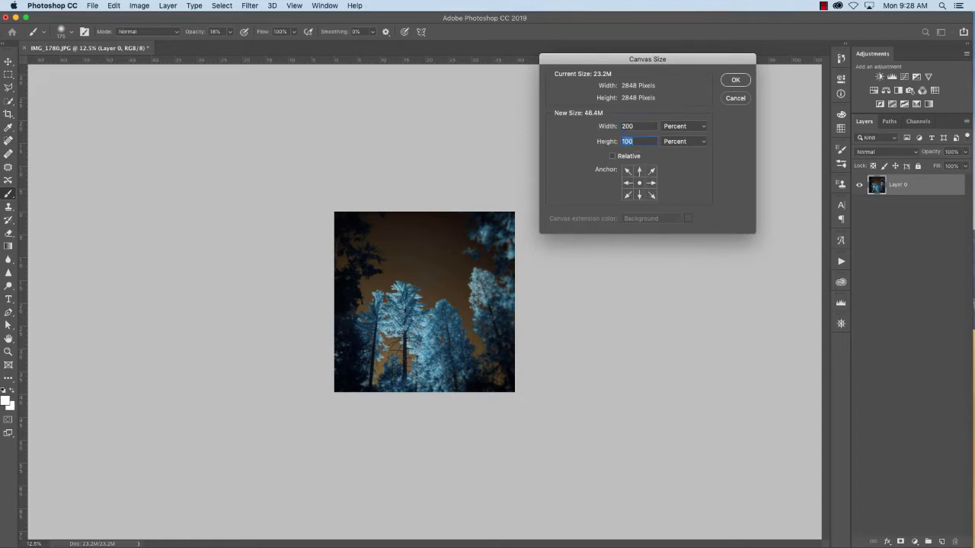
type("200")
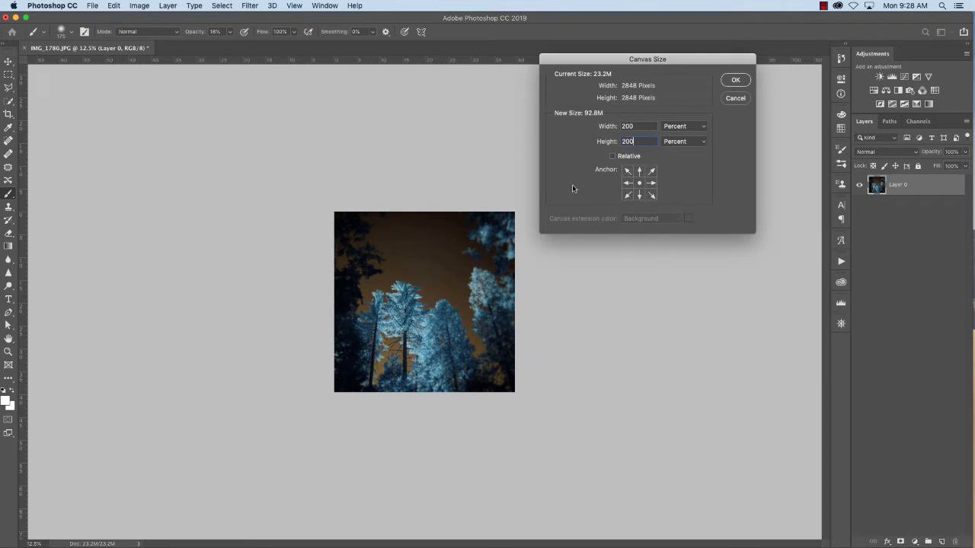
Apply the doubled canvas and move the tree photo into its top-left corner.
left_click(735, 79)
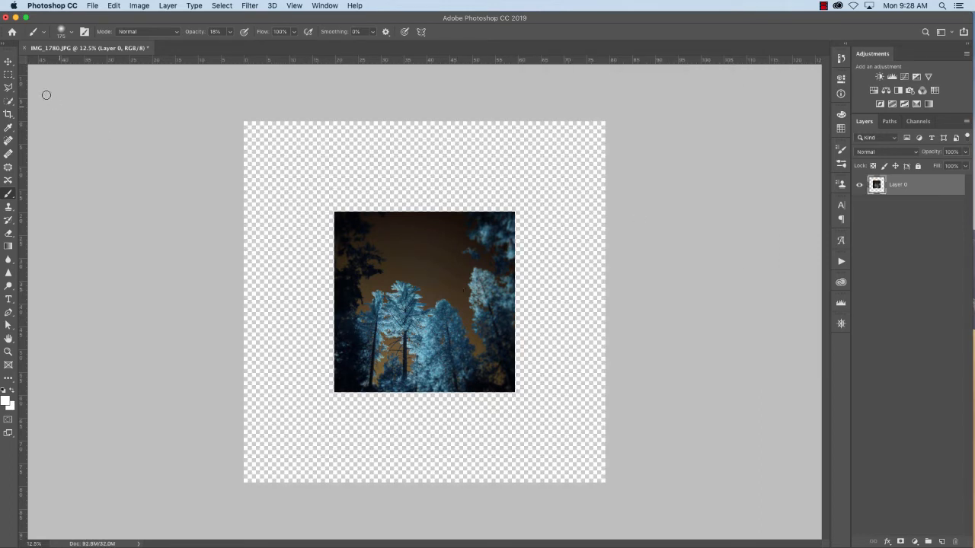
left_click_drag(423, 301, 494, 244)
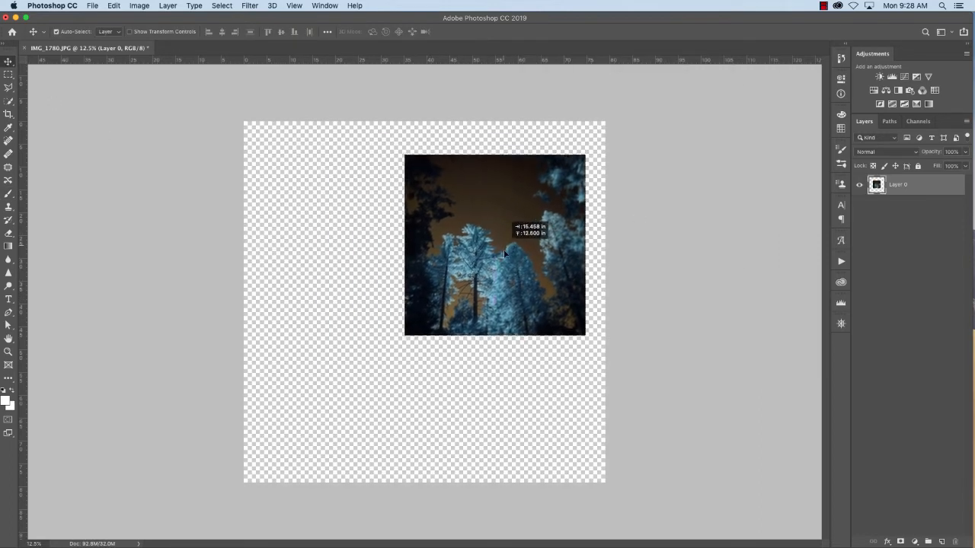
left_click_drag(495, 245, 334, 210)
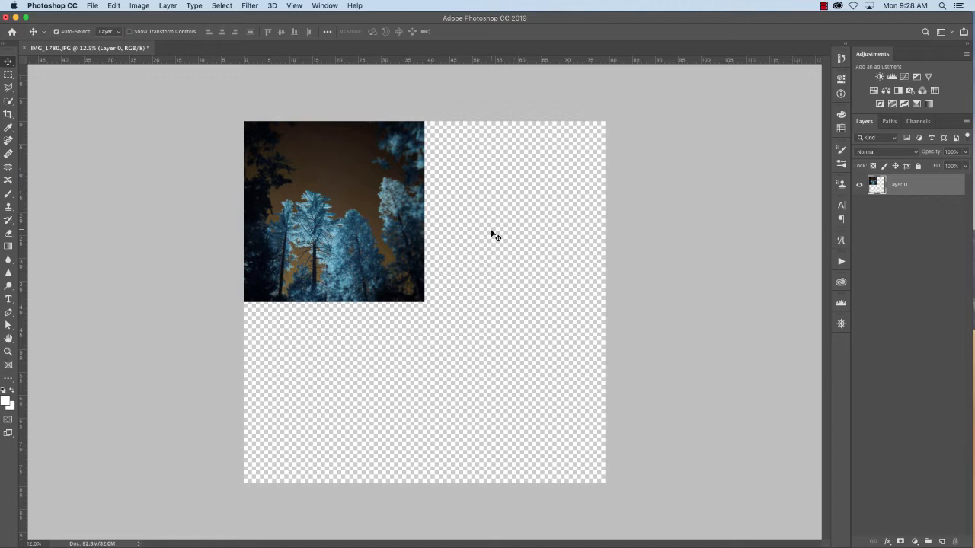
mouse_move(373, 226)
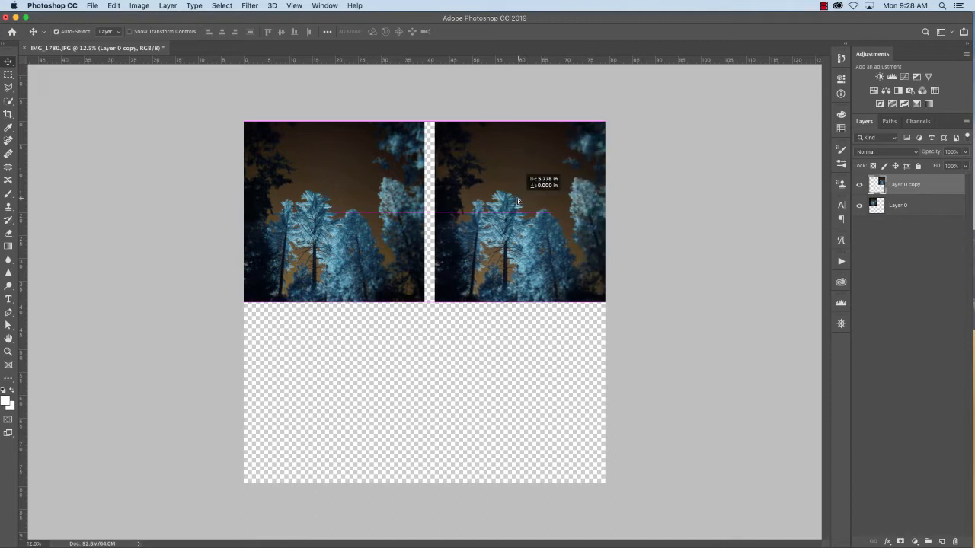
Flip the duplicated photo horizontally beside the original and select both strip layers.
left_click_drag(518, 201, 509, 201)
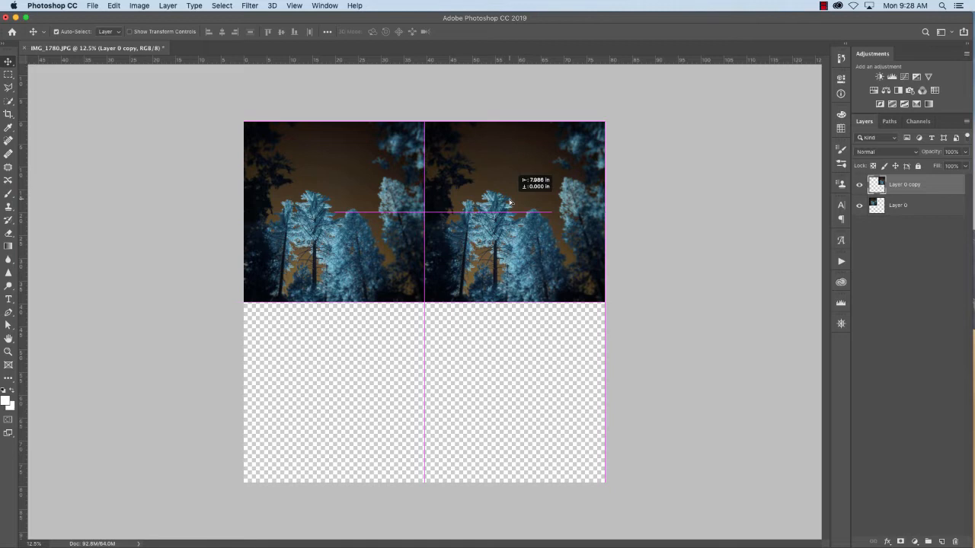
right_click(511, 201)
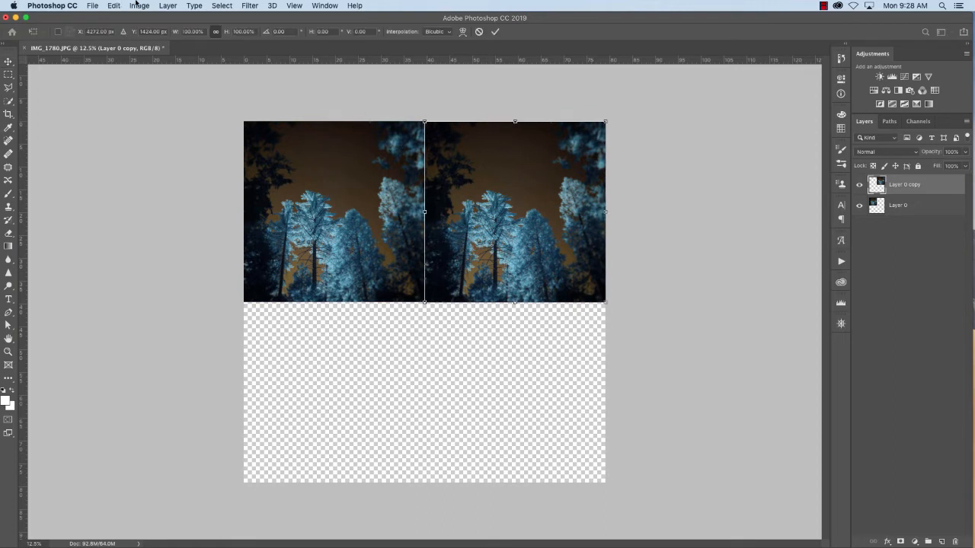
left_click(141, 6)
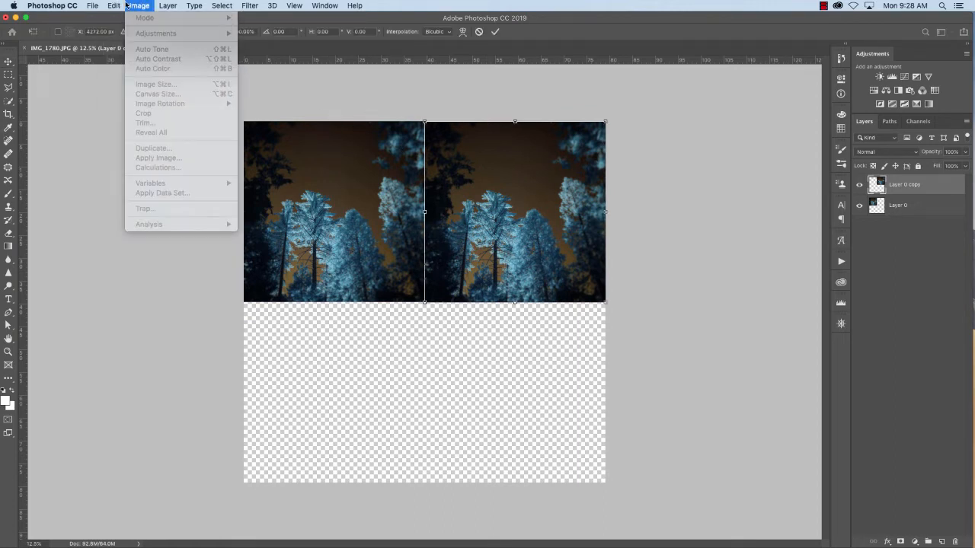
left_click(113, 6)
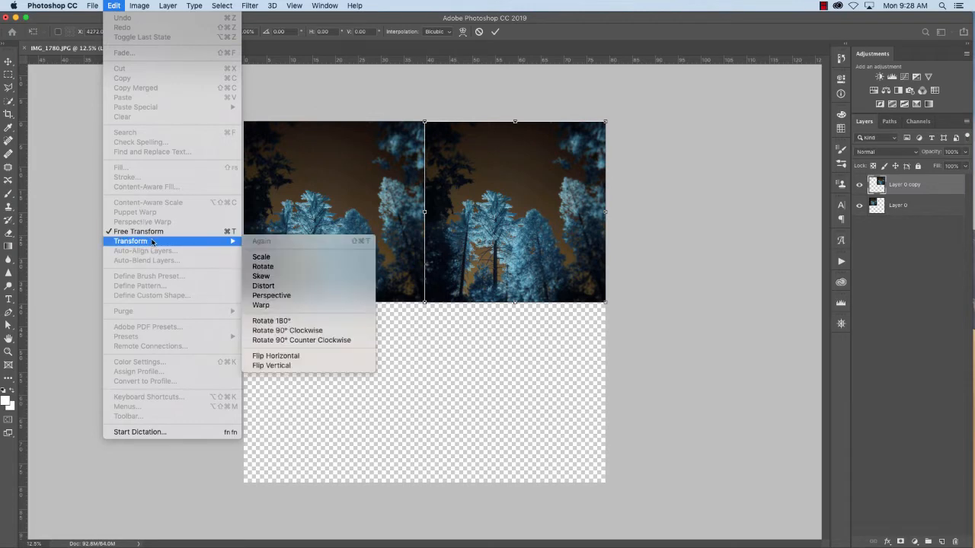
mouse_move(276, 357)
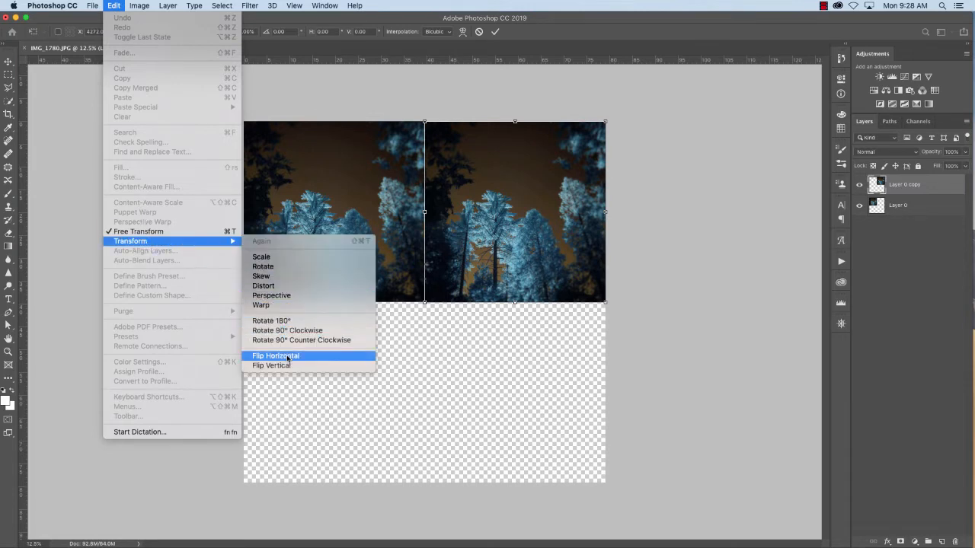
left_click(274, 357)
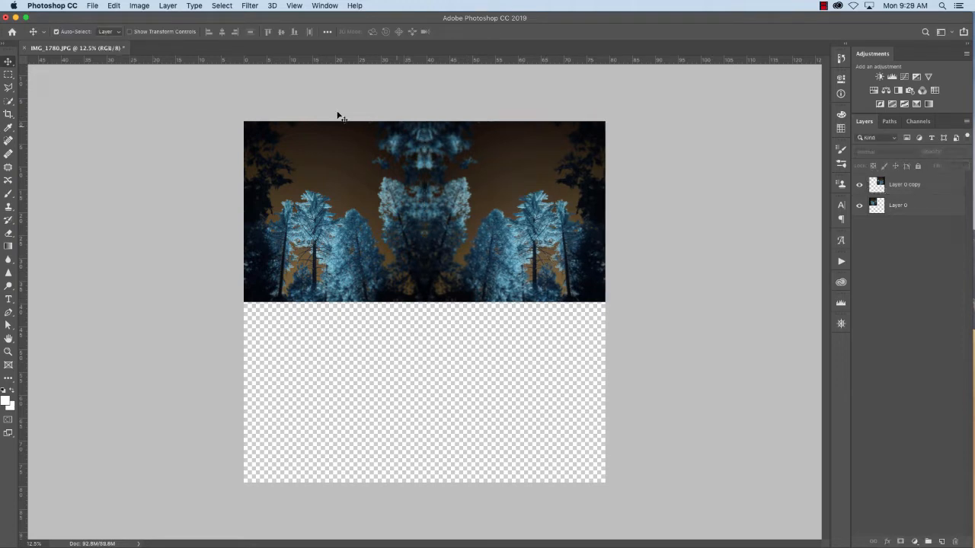
left_click(905, 185)
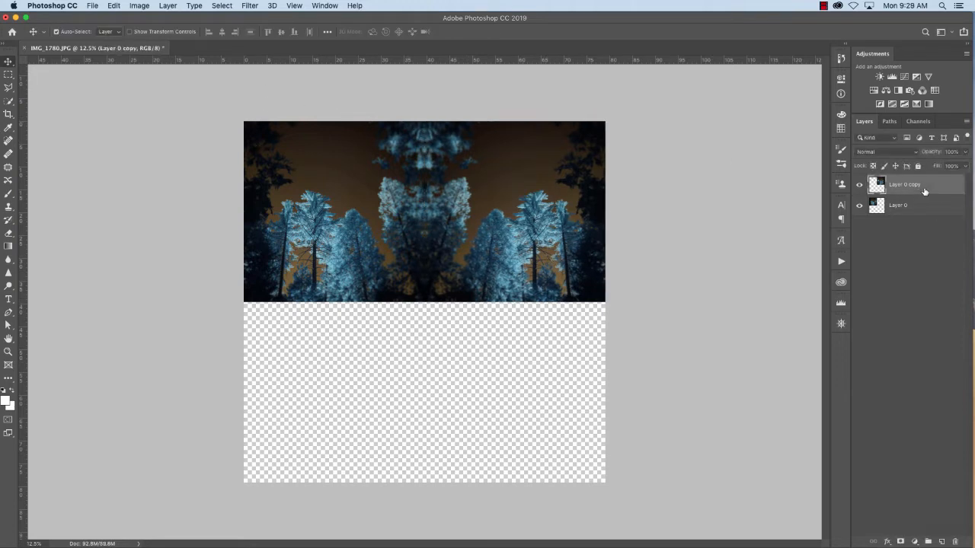
Rotate the duplicated strip layers 180° to fill the bottom half of the canvas.
left_click(901, 204)
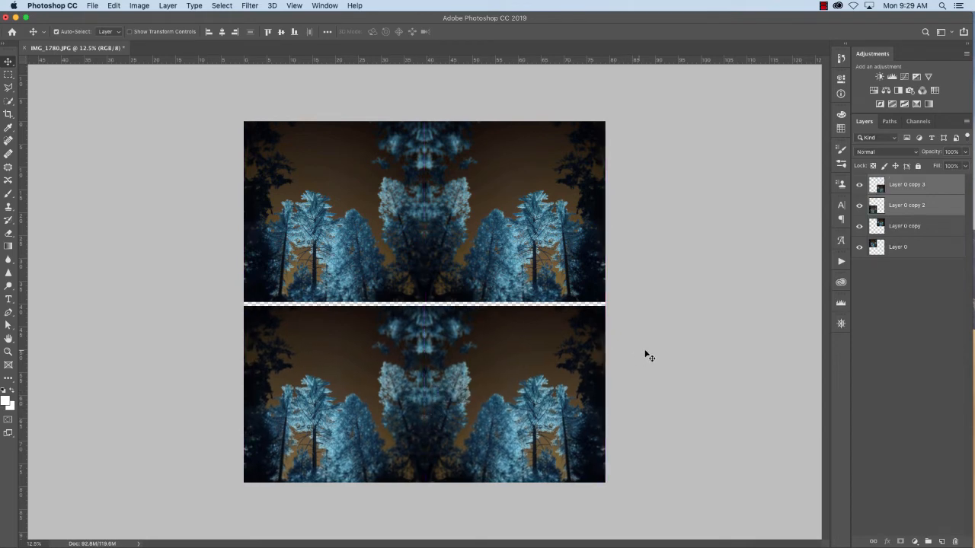
mouse_move(673, 386)
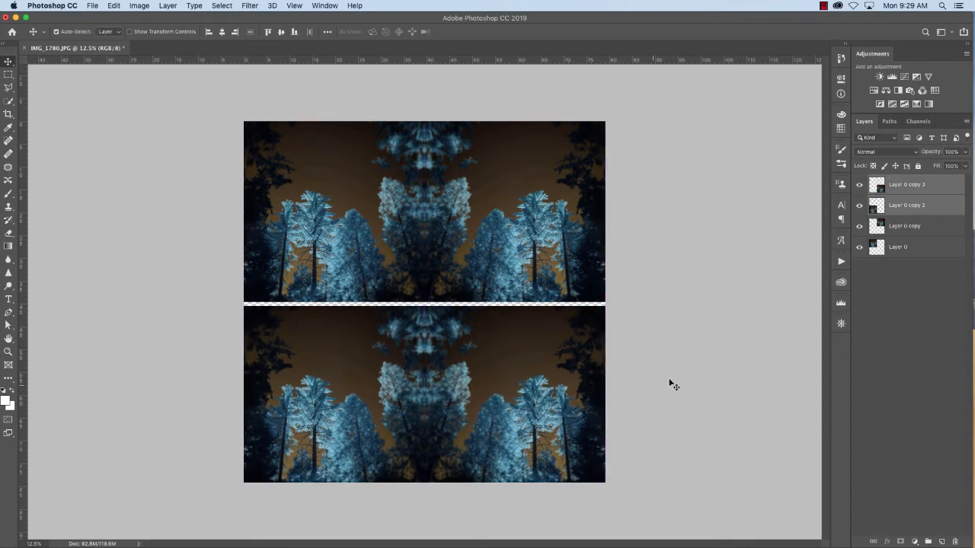
left_click(113, 6)
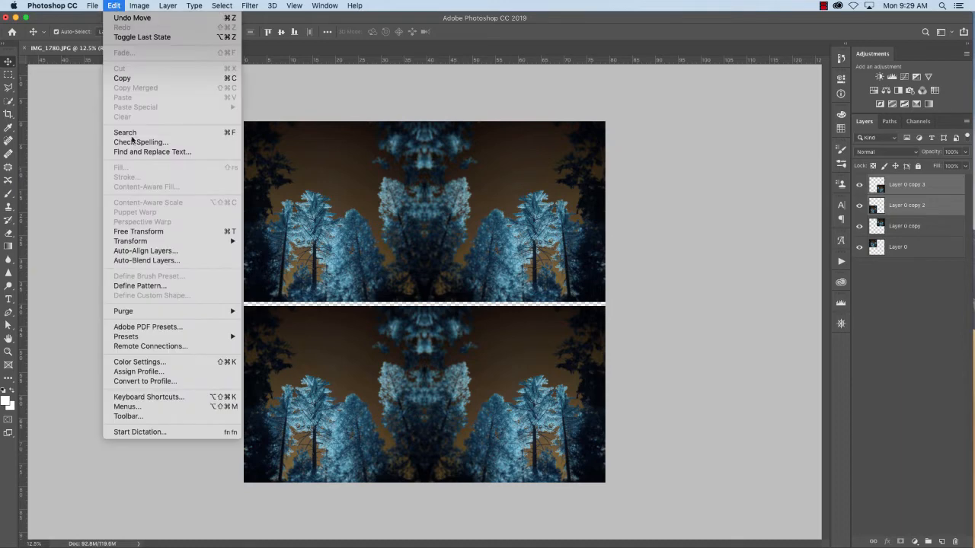
mouse_move(130, 241)
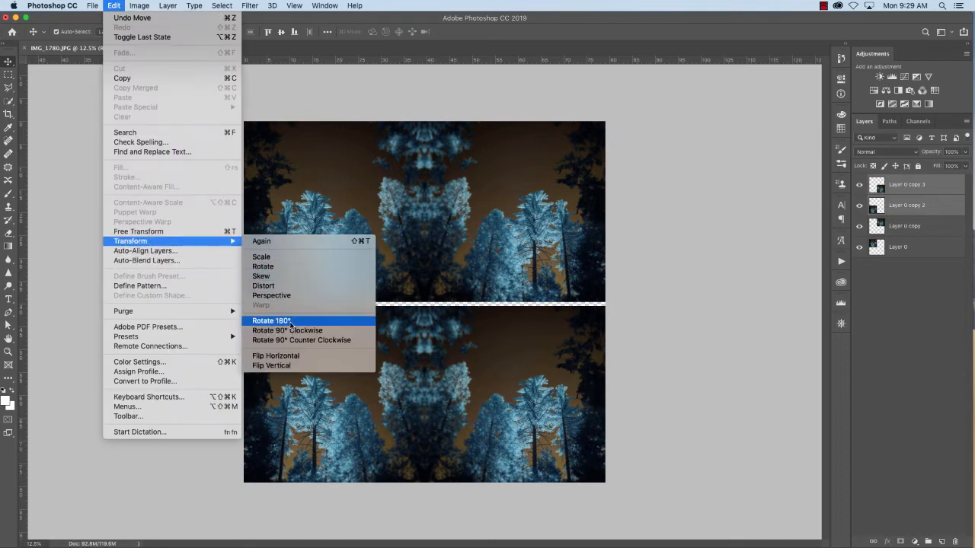
left_click(271, 320)
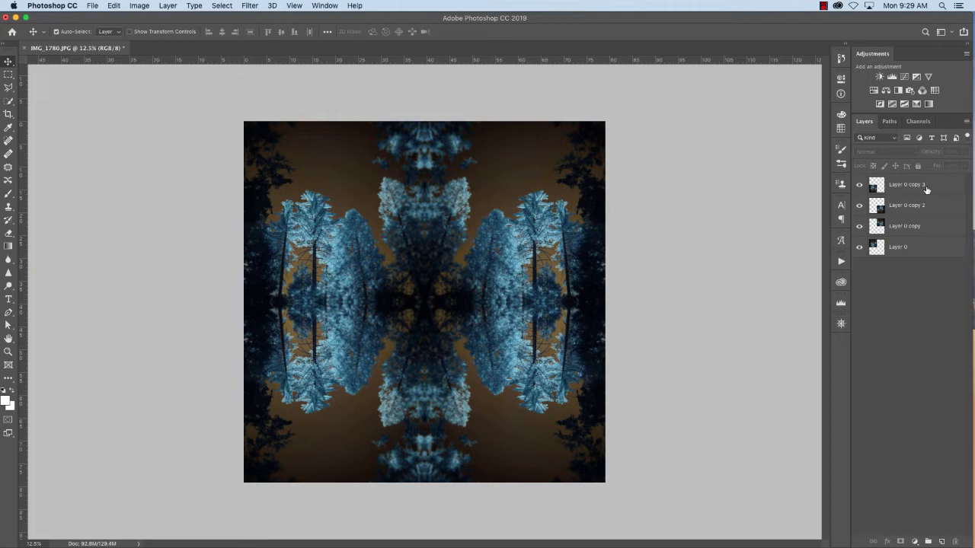
Merge the visible tile layers into a single mandala layer.
left_click(906, 184)
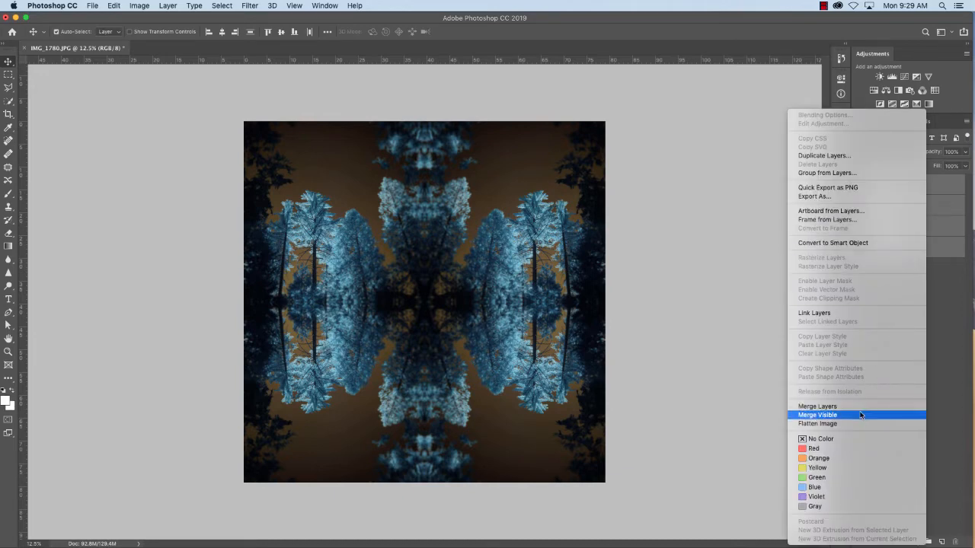
left_click(816, 414)
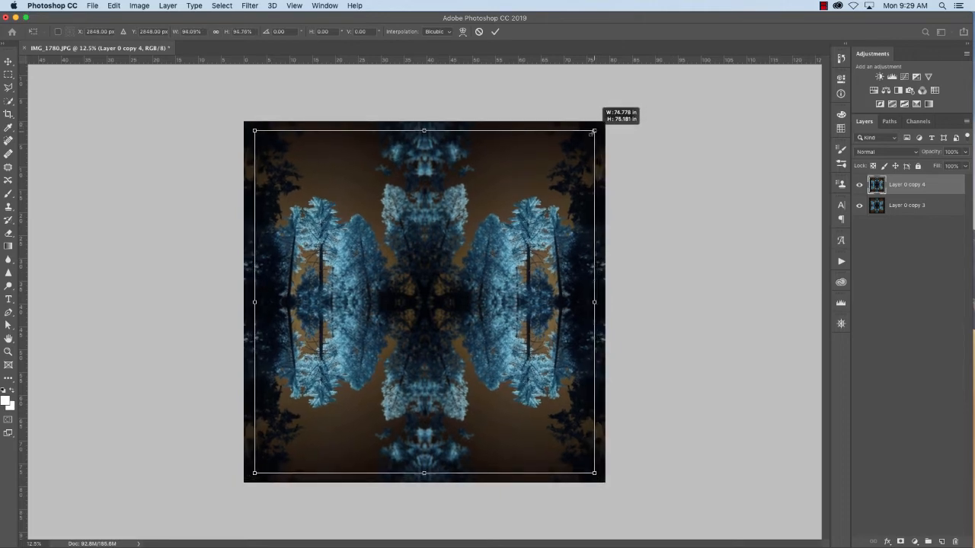
Shrink the mandala copy toward the centre and start transforming a further copy with Cmd+T.
left_click_drag(594, 131, 566, 146)
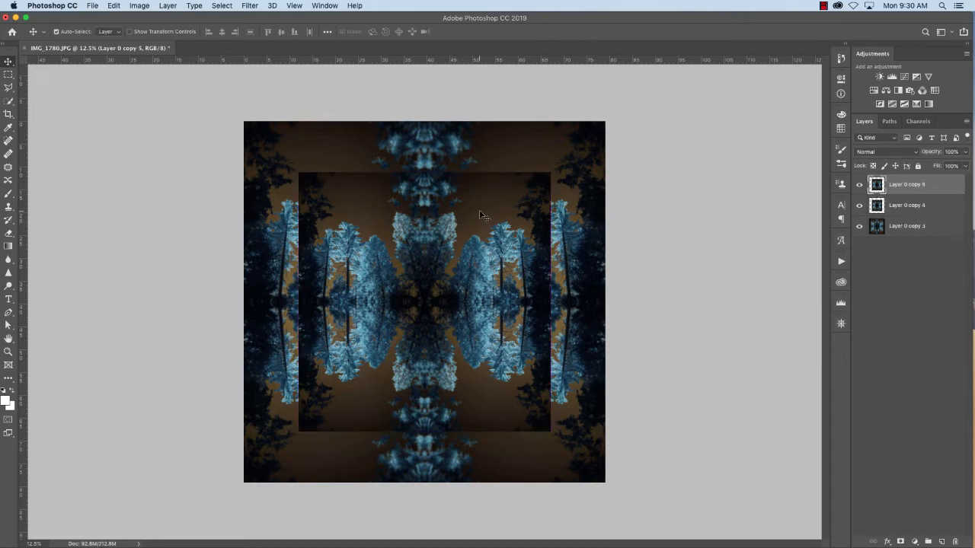
key("cmd+t")
type("90")
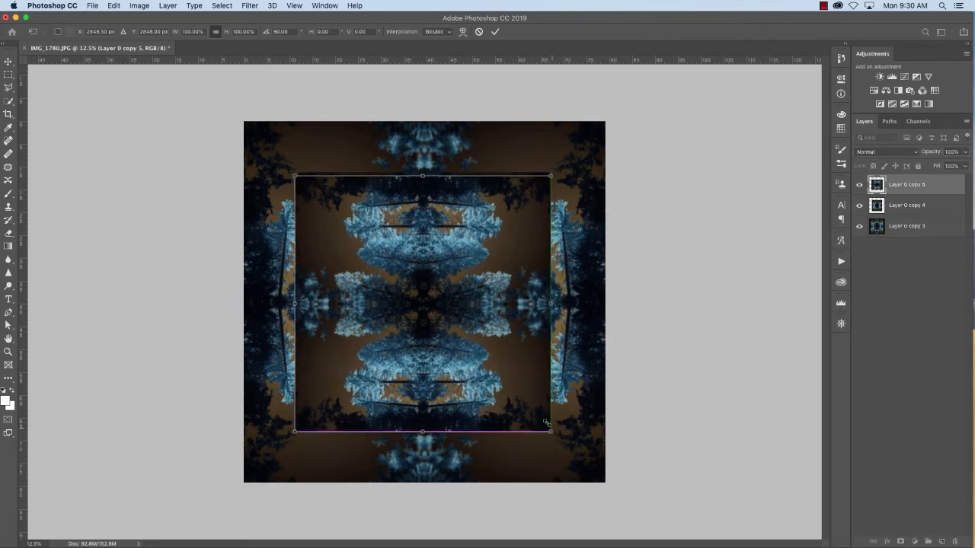
Scale the rotated copy and the next copy down into smaller nested inner squares.
left_click_drag(552, 431, 534, 409)
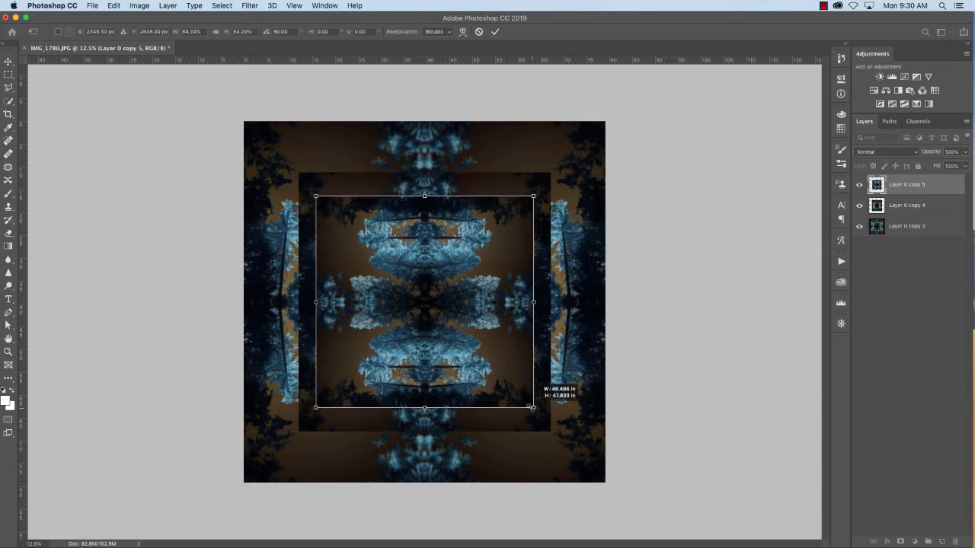
left_click_drag(533, 408, 516, 393)
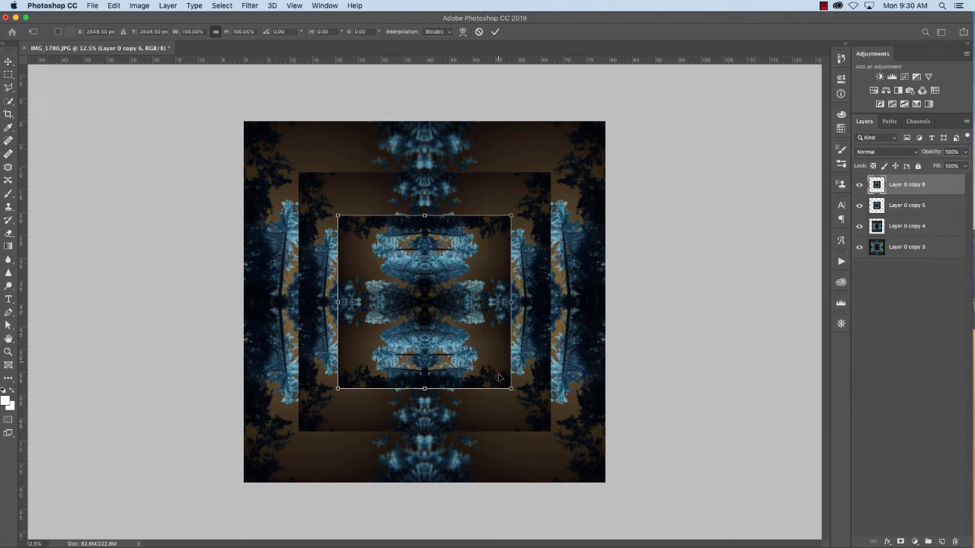
left_click_drag(510, 388, 502, 379)
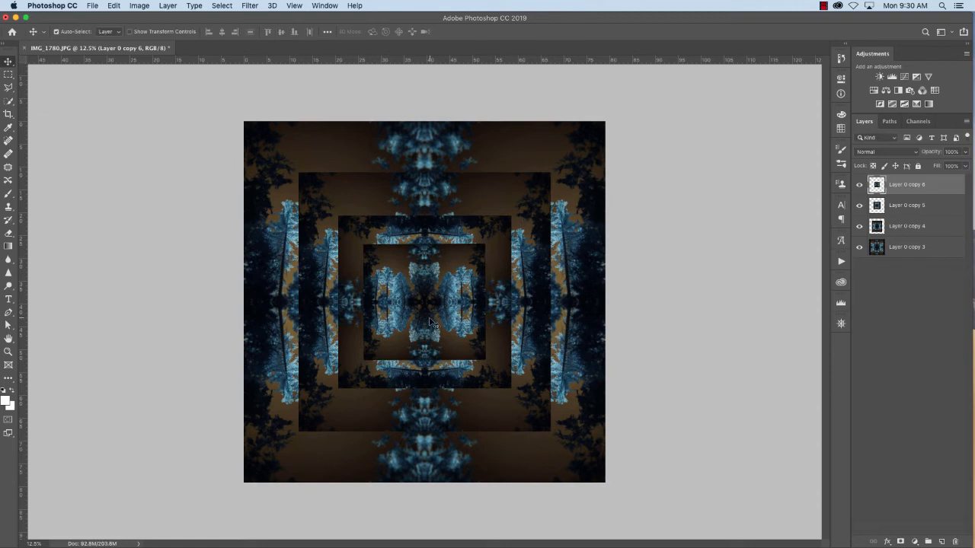
mouse_move(473, 295)
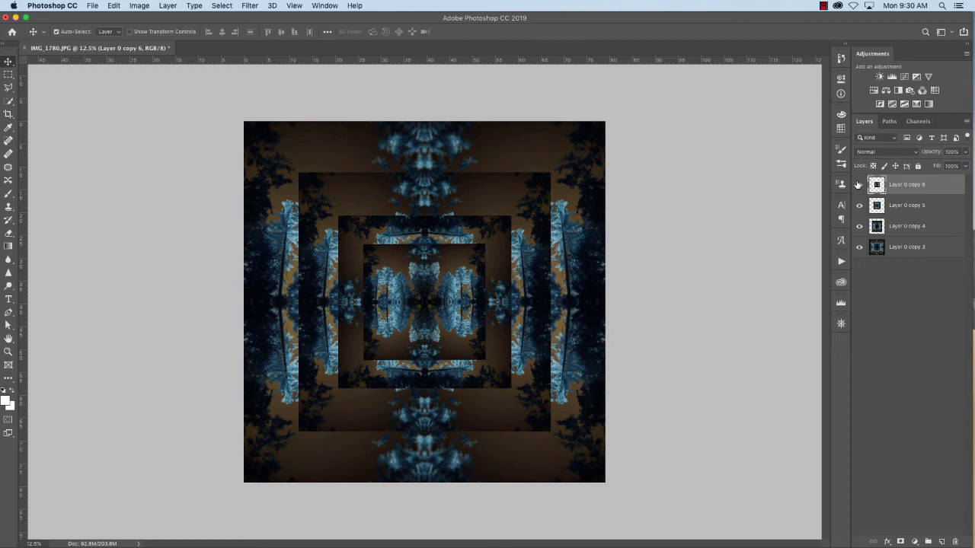
Toggle layer visibility to compare the nested copies against the original mandala.
left_click(860, 184)
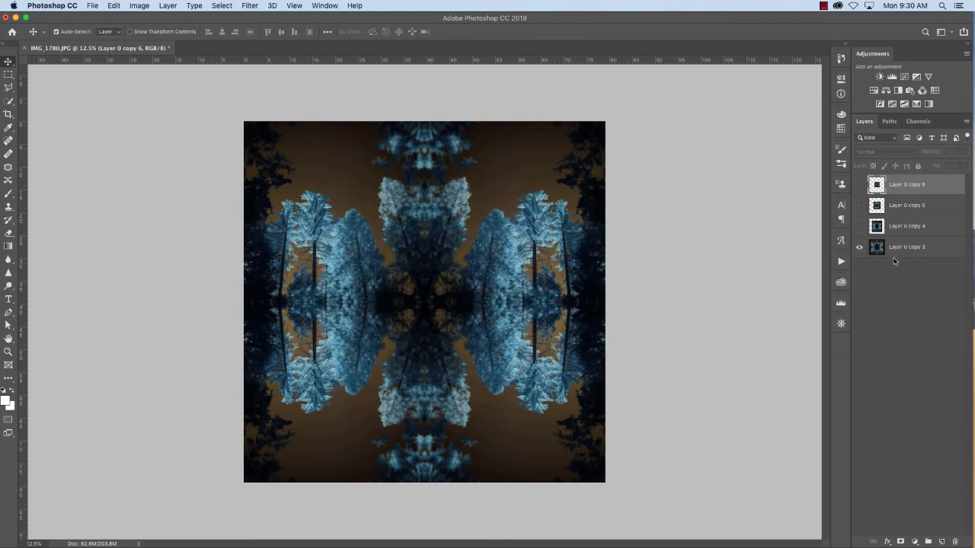
left_click(859, 247)
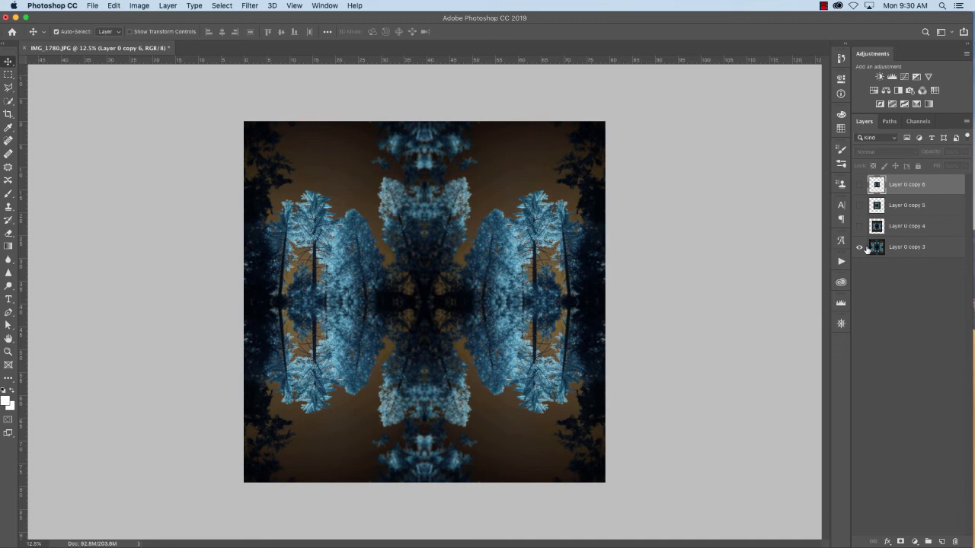
left_click(859, 185)
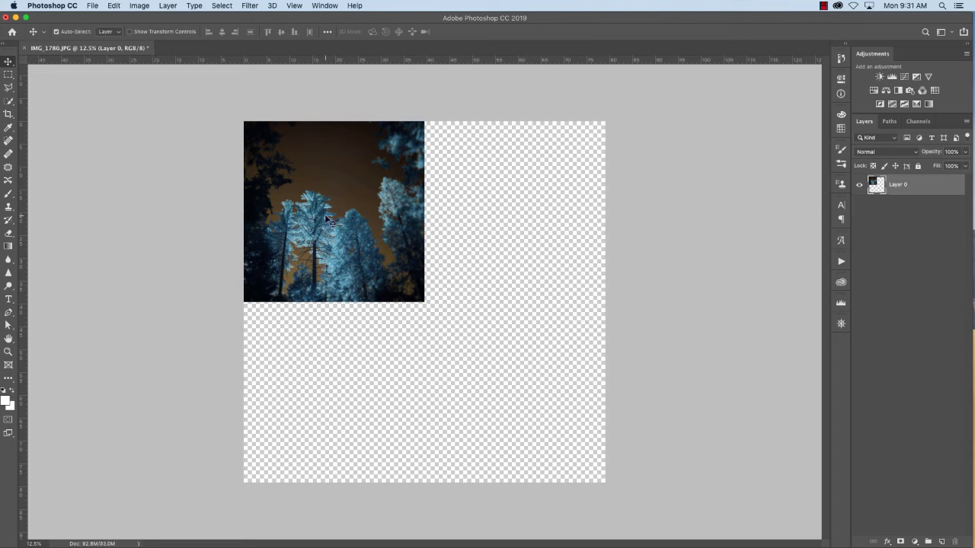
mouse_move(312, 198)
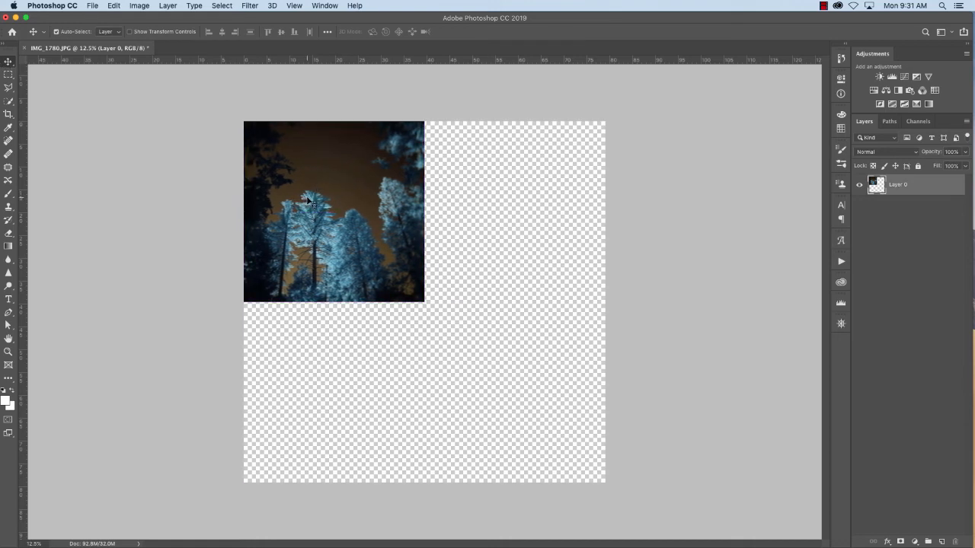
mouse_move(375, 206)
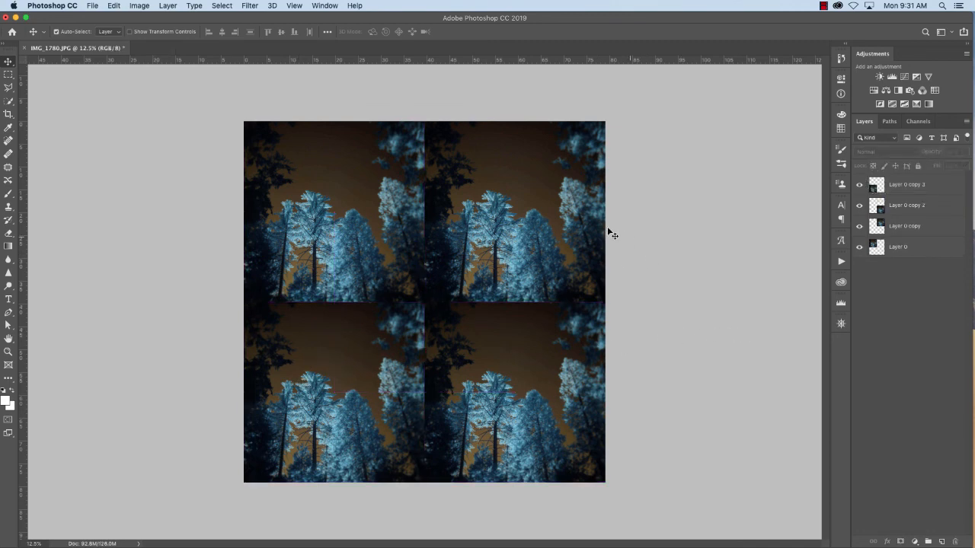
mouse_move(551, 375)
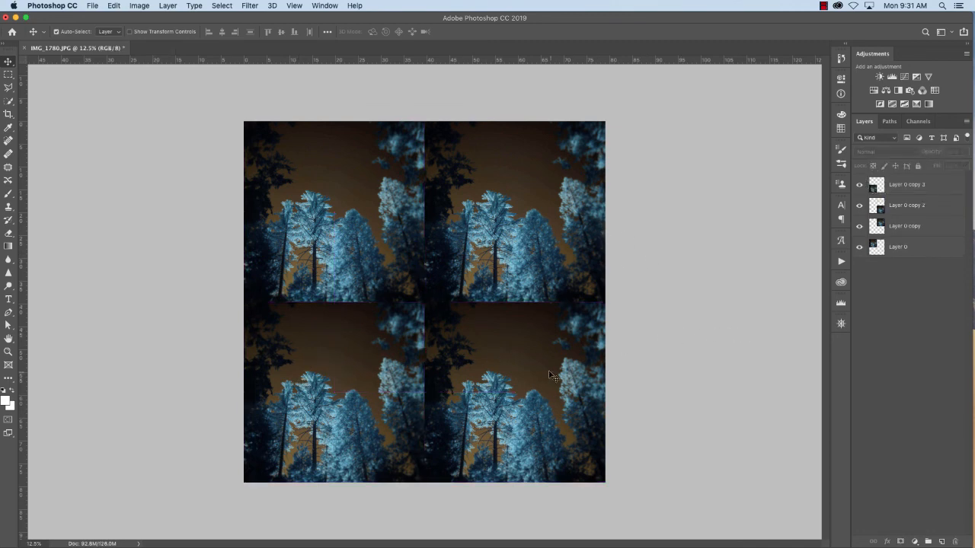